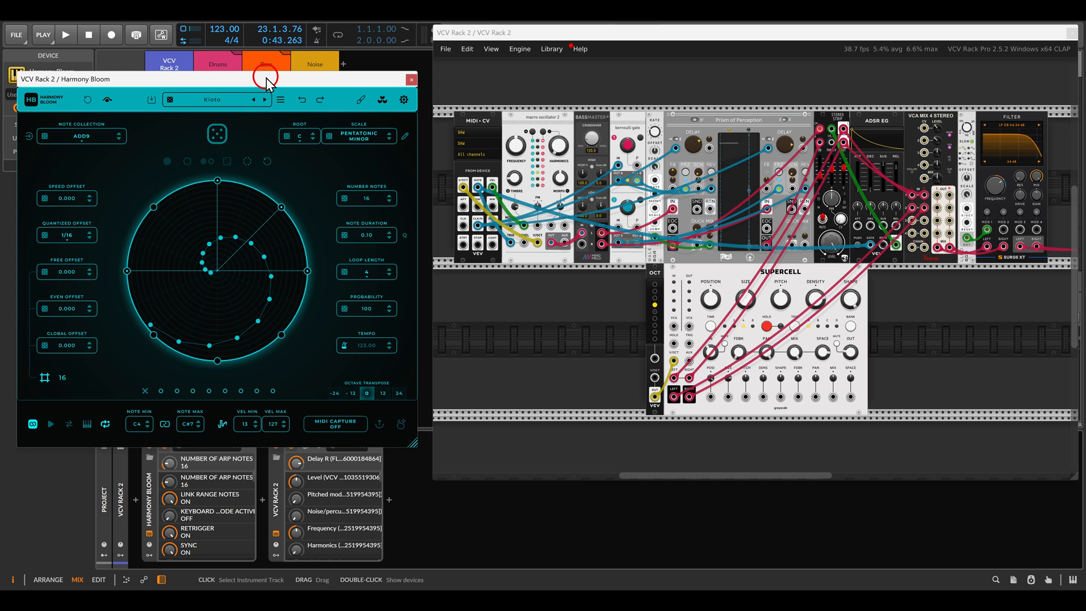
pyautogui.moveTo(271, 84)
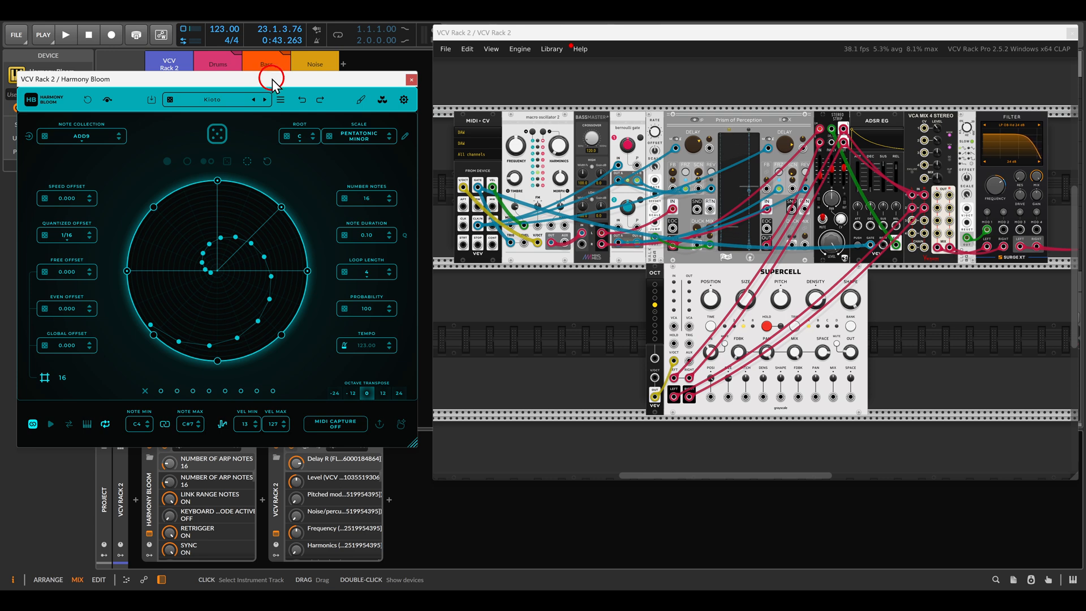
pyautogui.moveTo(574, 139)
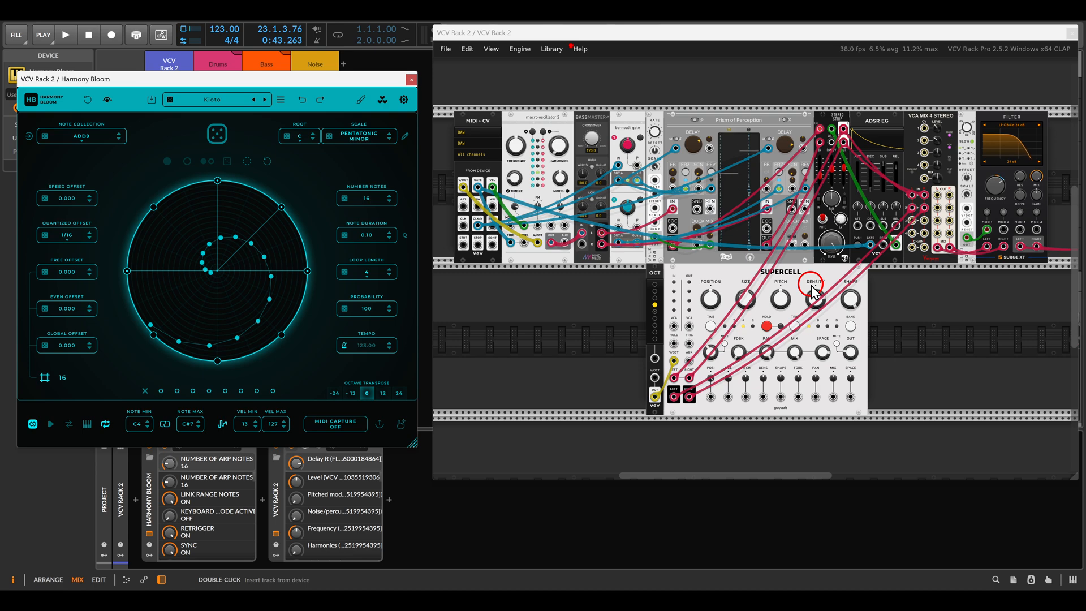
pyautogui.moveTo(450, 133)
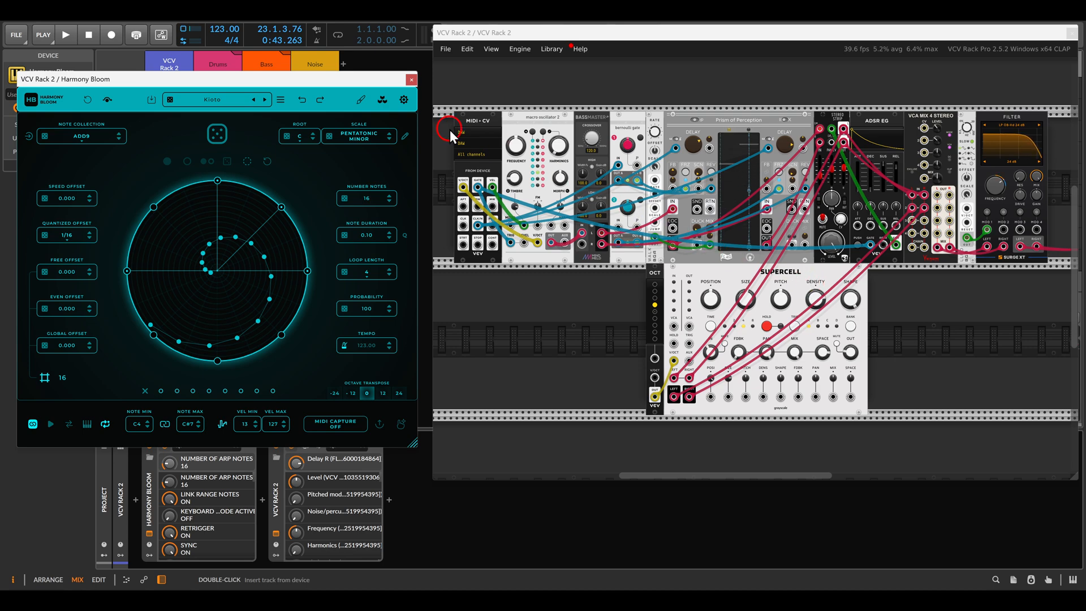
pyautogui.moveTo(334, 88)
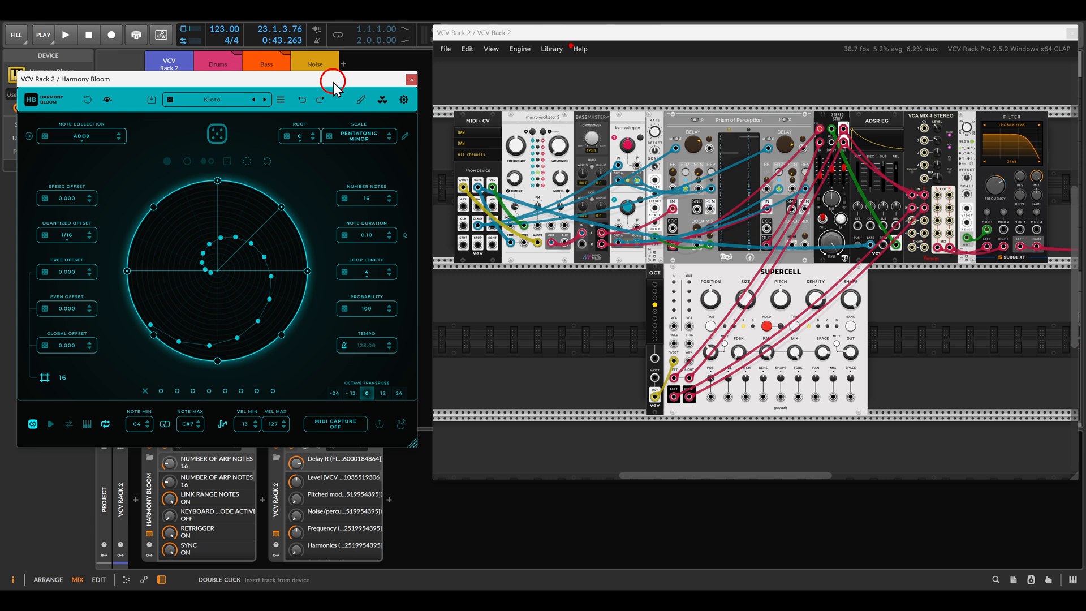
# - Start playback, then set speed offset 0.772, free offset 0.125 and Number Notes to 34
pyautogui.click(65, 35)
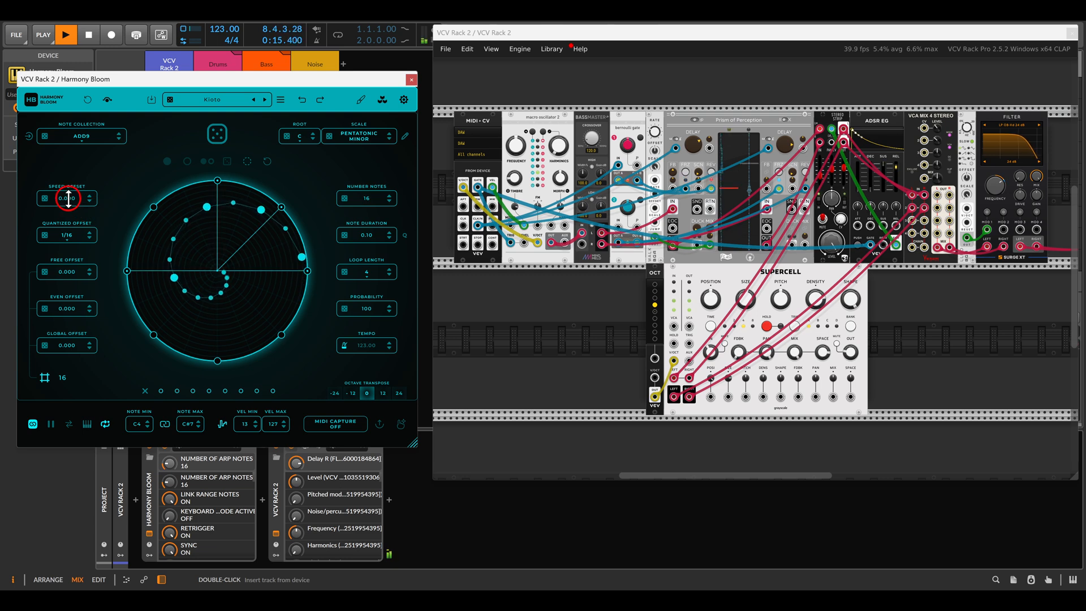
pyautogui.moveTo(68, 198); pyautogui.dragTo(77, 160)
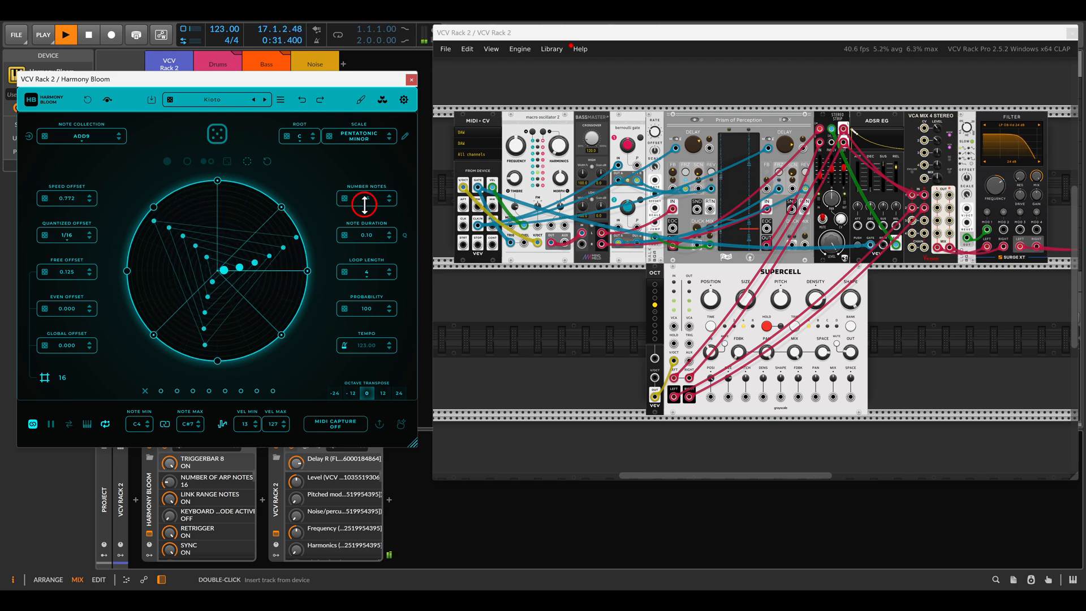
pyautogui.moveTo(364, 204); pyautogui.dragTo(365, 176)
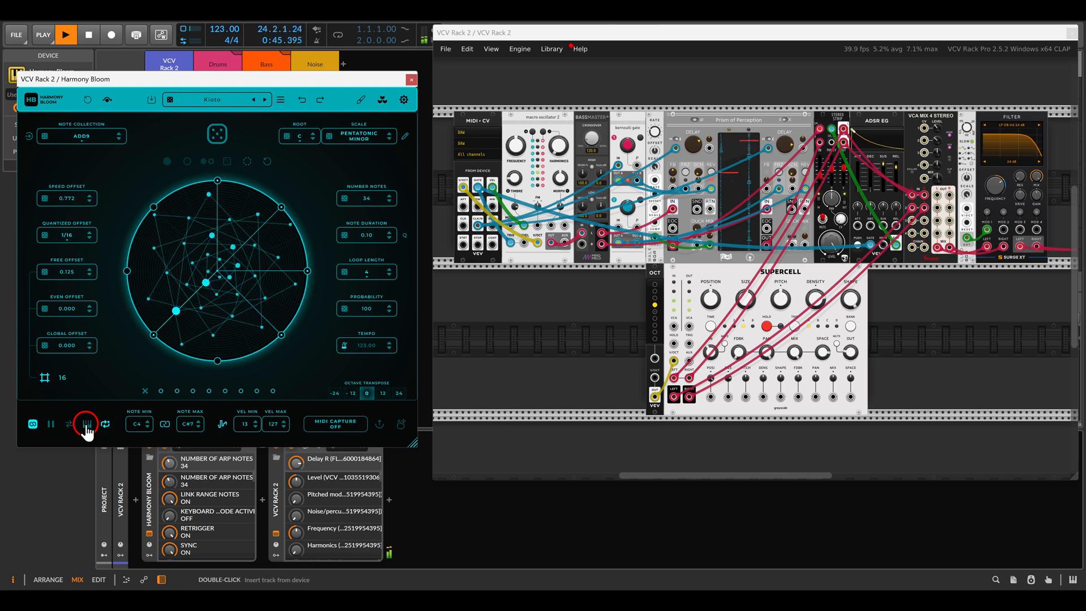
# - Show the piano keyboard, launch the VCV Rack 2 clip in Scene 1, and reopen Harmony Bloom
pyautogui.click(86, 423)
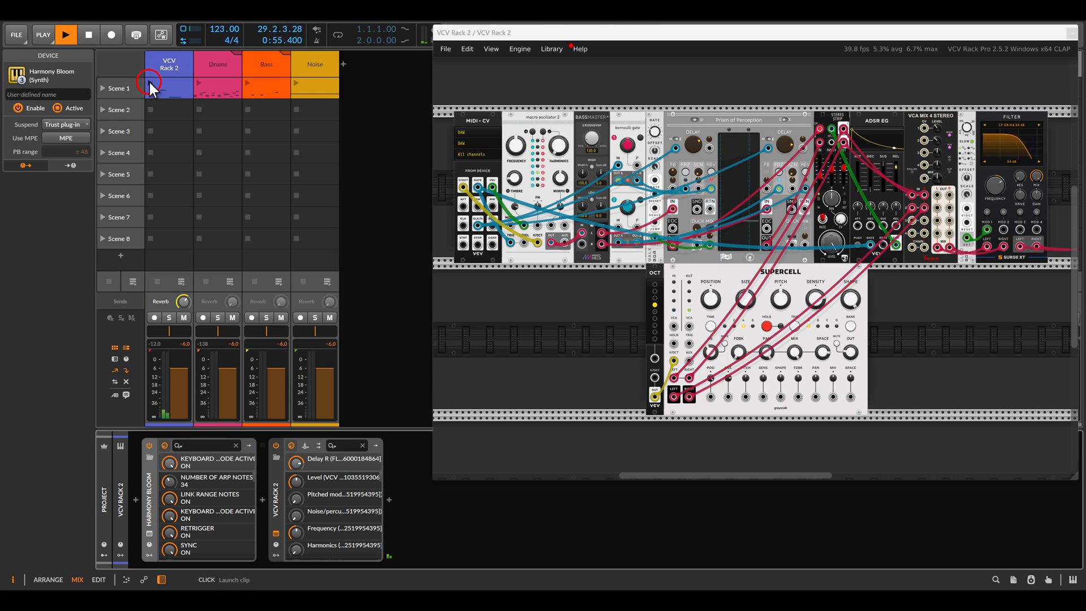
pyautogui.click(169, 64)
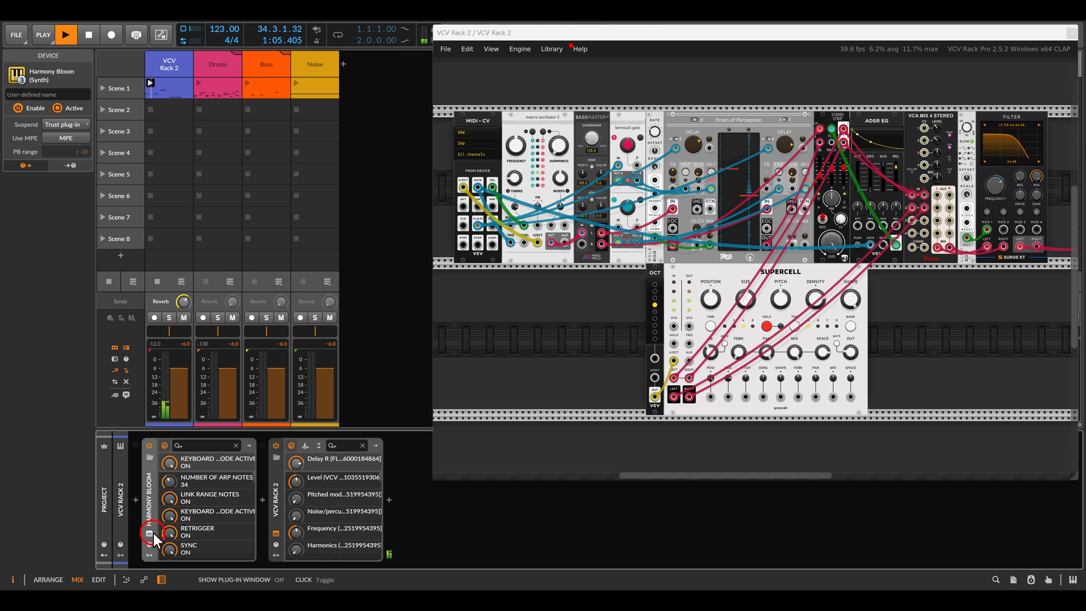
pyautogui.click(151, 533)
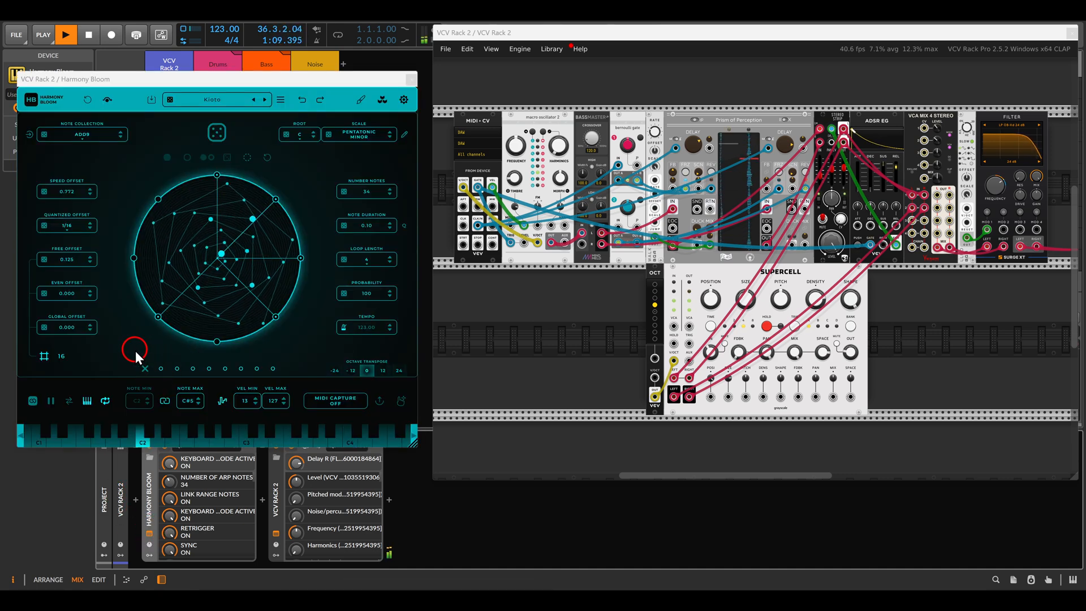
# - Close the plugin window and launch Scene 1 across all tracks
pyautogui.click(50, 400)
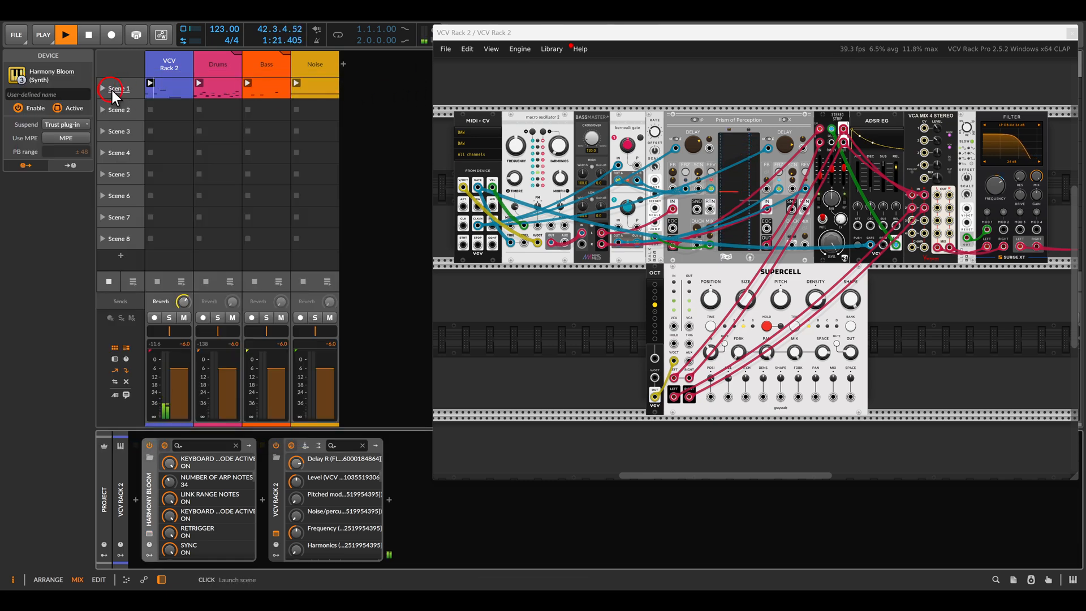
pyautogui.click(119, 88)
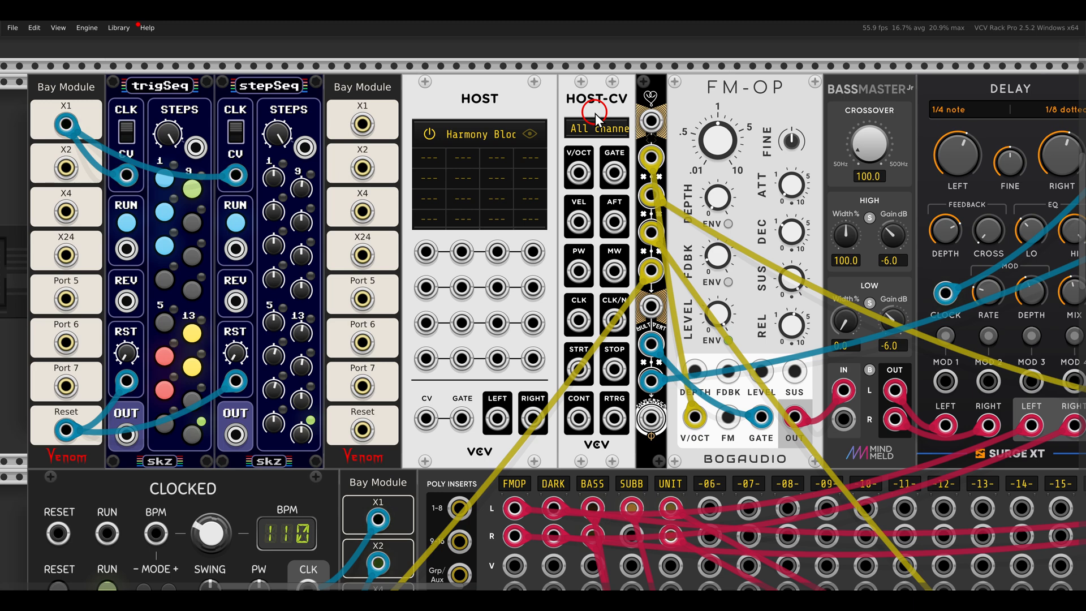
# - Patch HOST-CV V/OCT, GATE and VEL into FM-OP, opening and closing the Harmony Bloom window
pyautogui.click(512, 133)
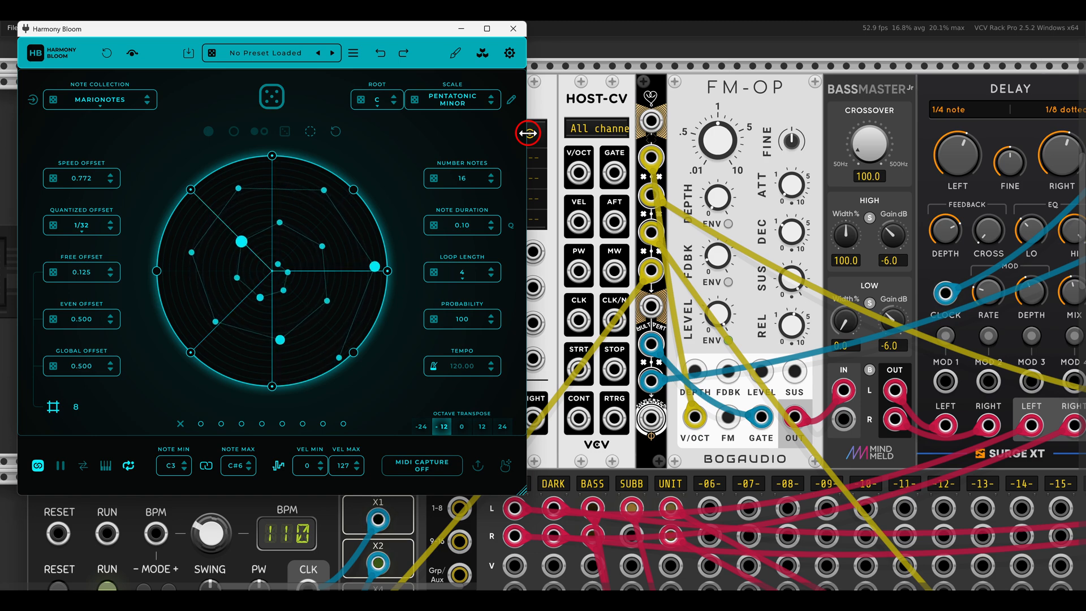
pyautogui.click(512, 28)
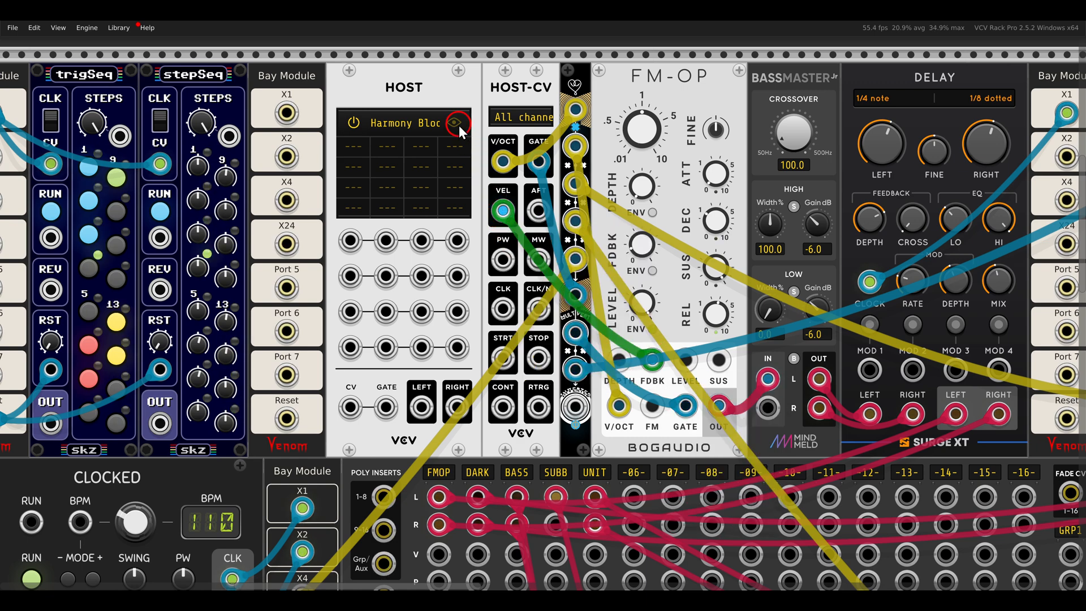
pyautogui.click(456, 123)
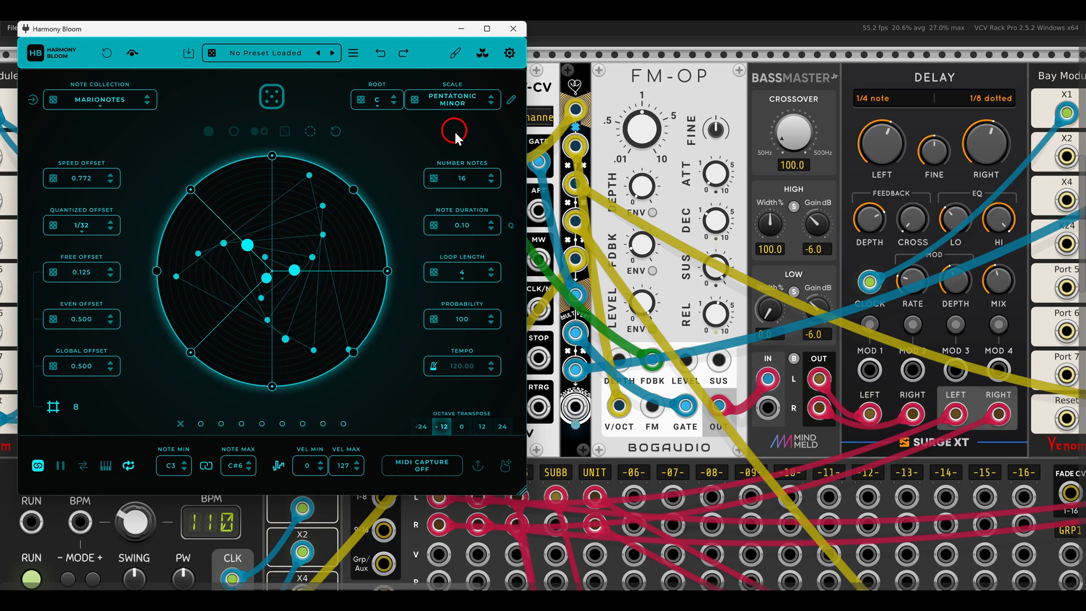
pyautogui.click(512, 29)
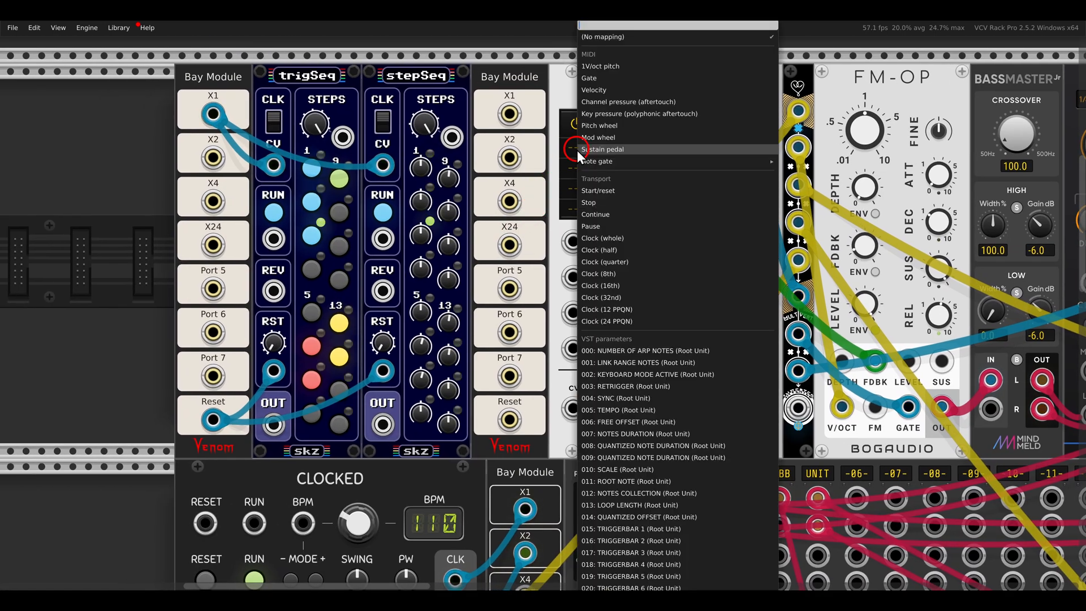
pyautogui.moveTo(630, 309)
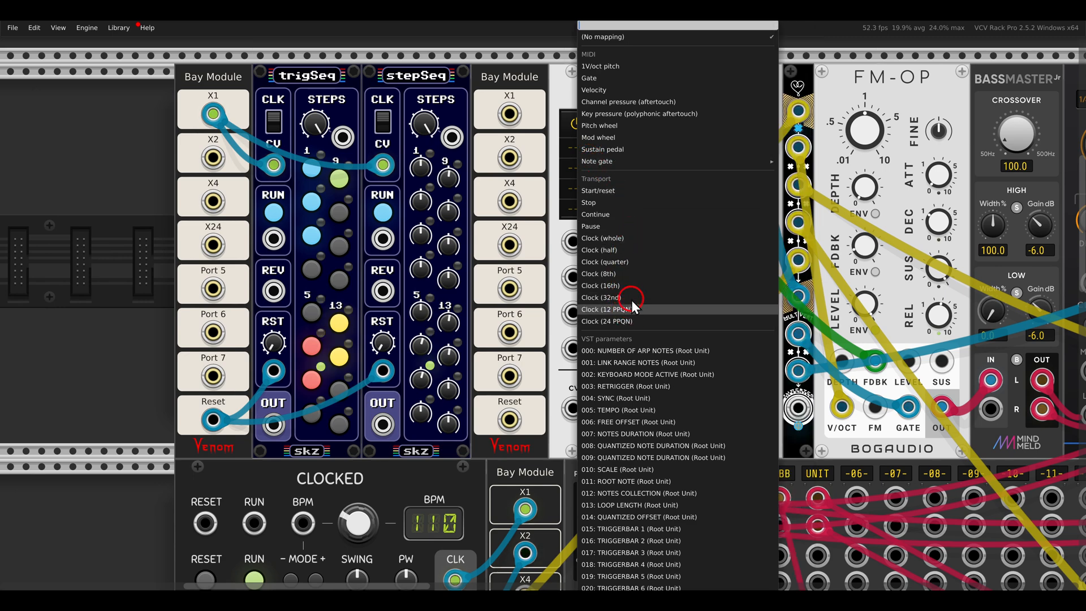
pyautogui.moveTo(625, 326)
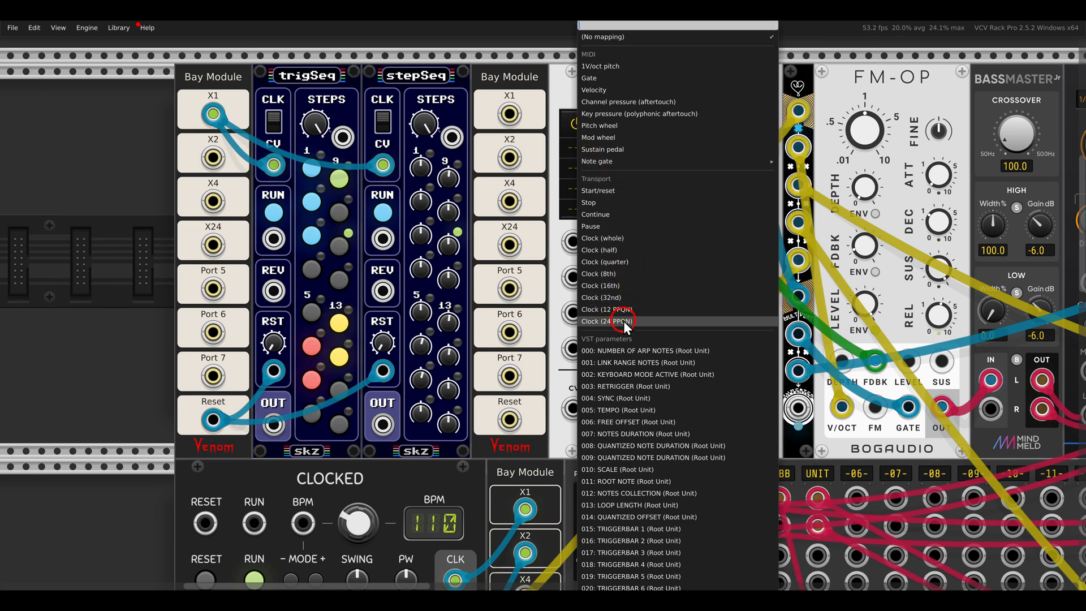
# - Set HOST cell 1 to a 24 PPQN clock and patch Bay Module X24 into it
pyautogui.click(606, 321)
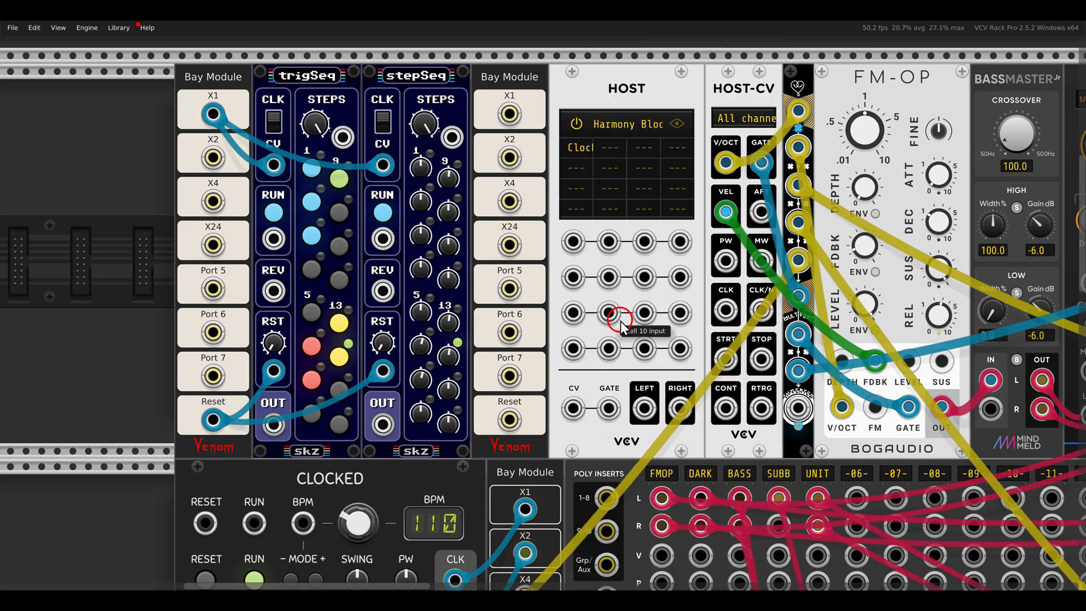
pyautogui.moveTo(509, 246)
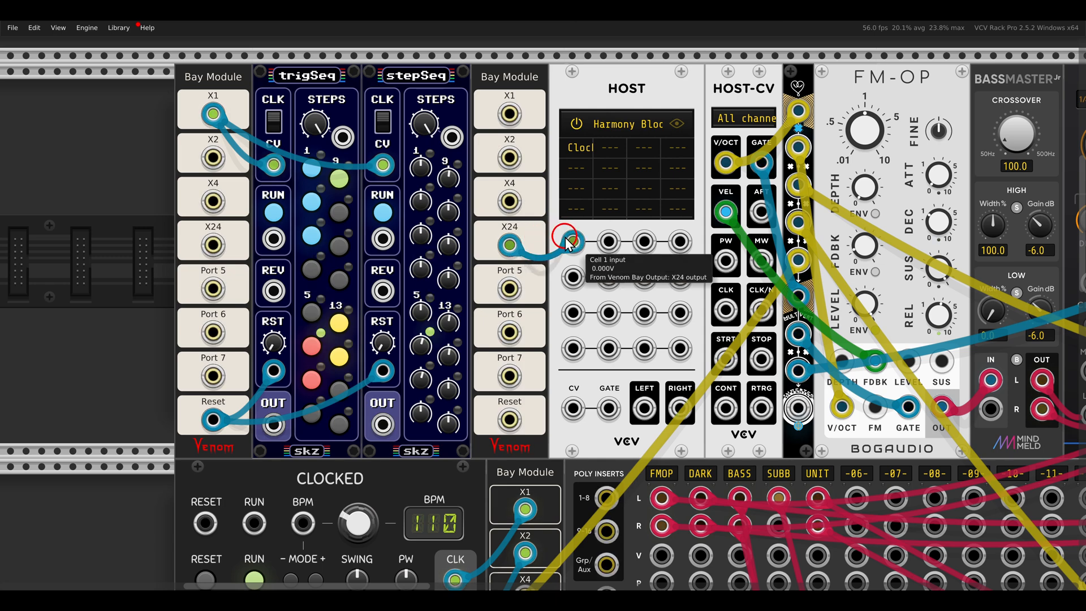
pyautogui.click(676, 123)
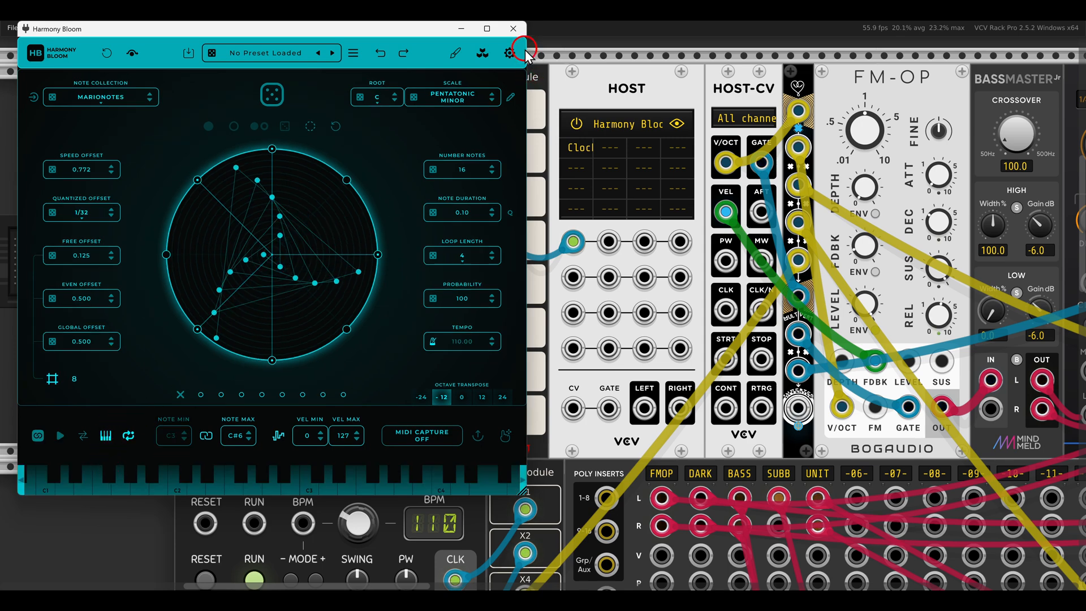
# - Patch stepSeq OUT into HOST CV and trigSeq OUT into HOST GATE, toggling Harmony Bloom's window
pyautogui.click(513, 29)
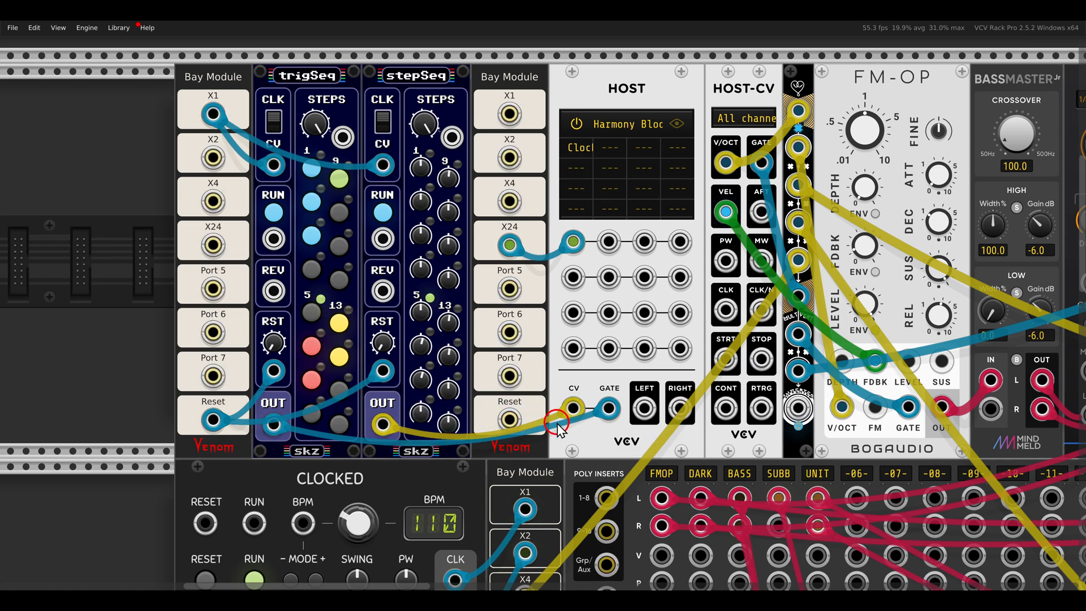
pyautogui.click(667, 124)
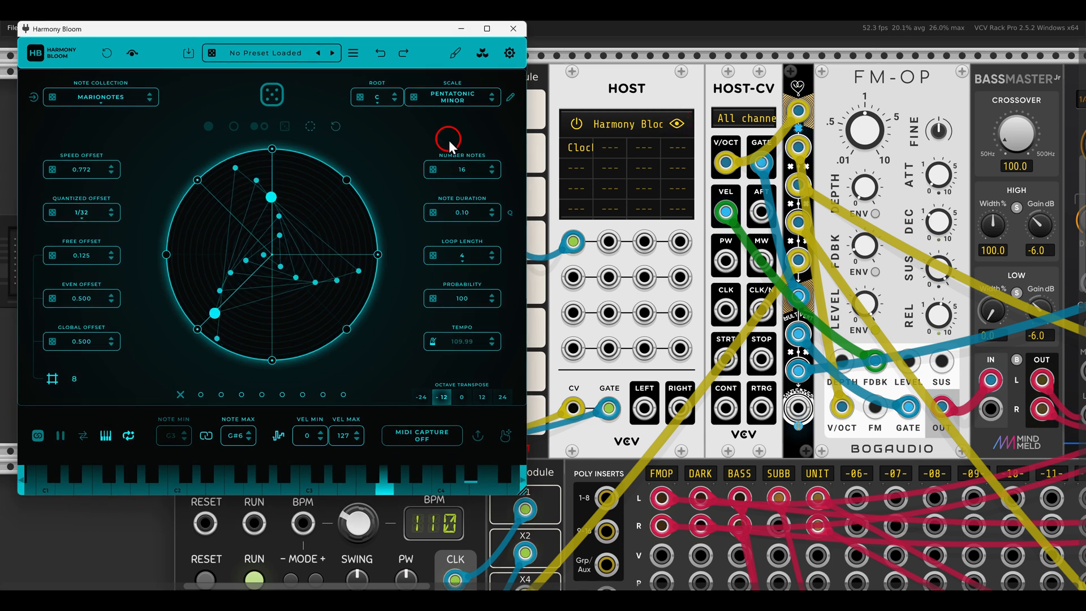
pyautogui.click(61, 436)
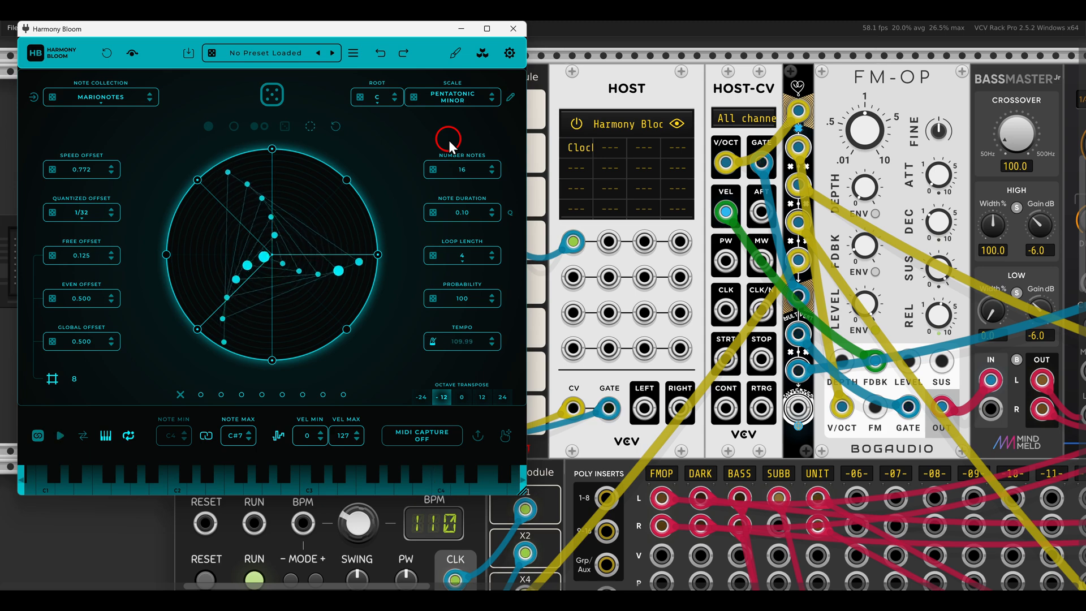
pyautogui.click(512, 28)
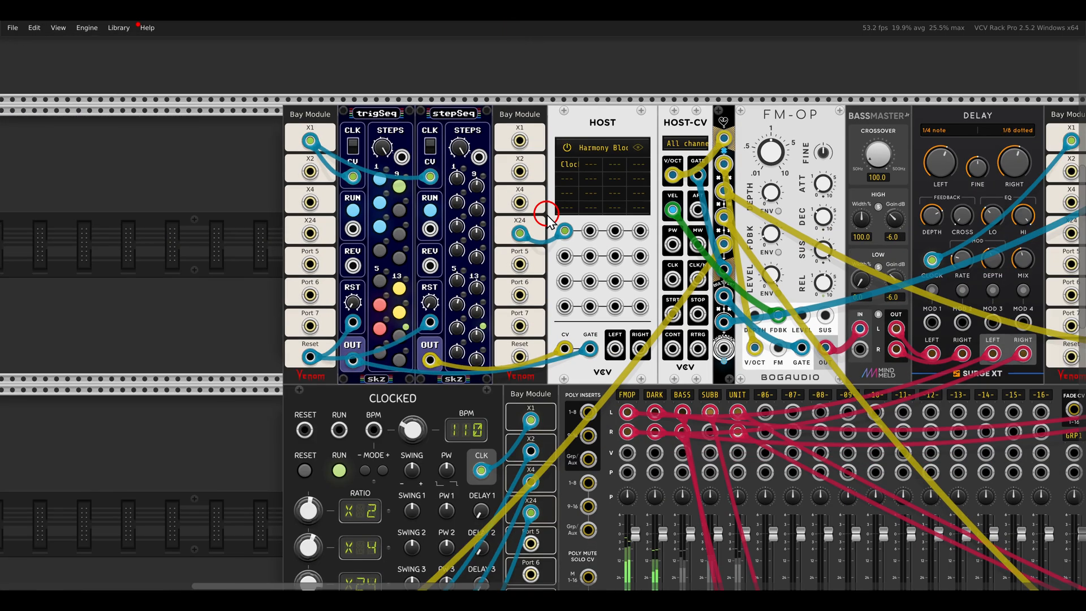
pyautogui.scroll(-3)
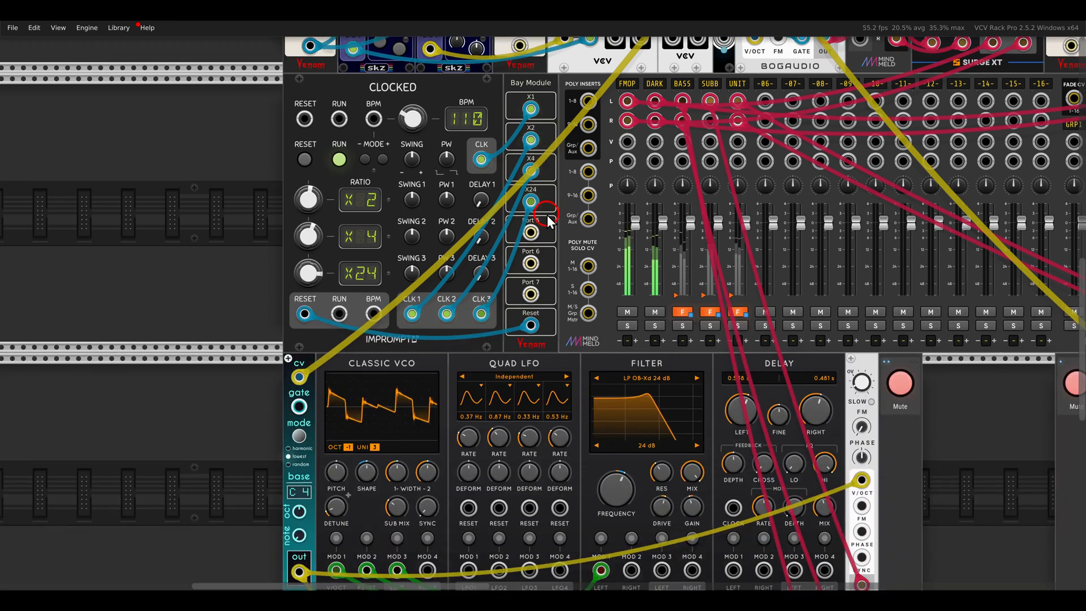
pyautogui.scroll(-3)
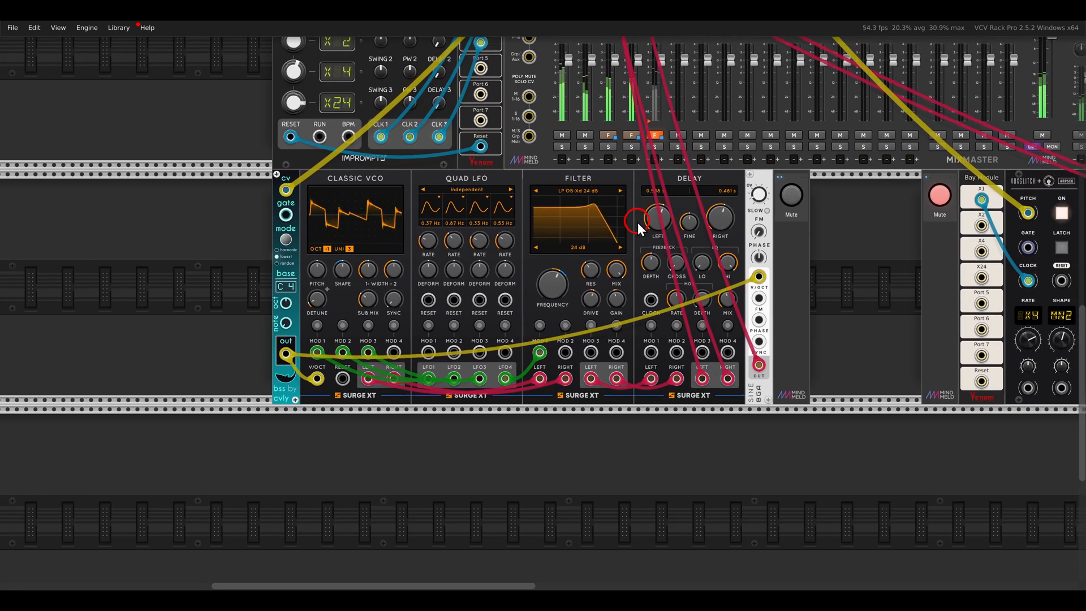
pyautogui.hscroll(3)
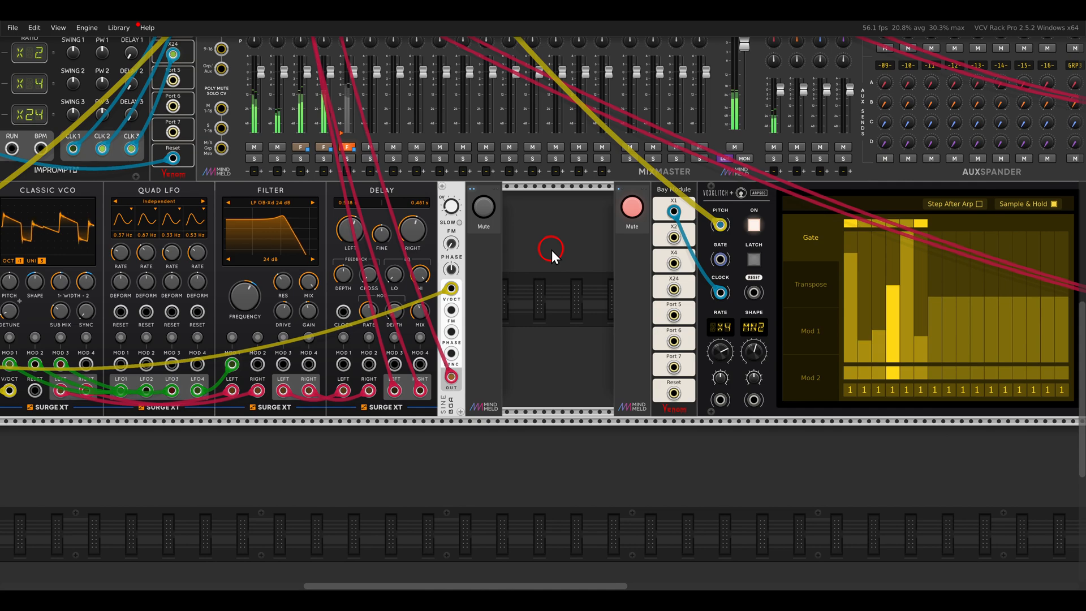
pyautogui.hscroll(3)
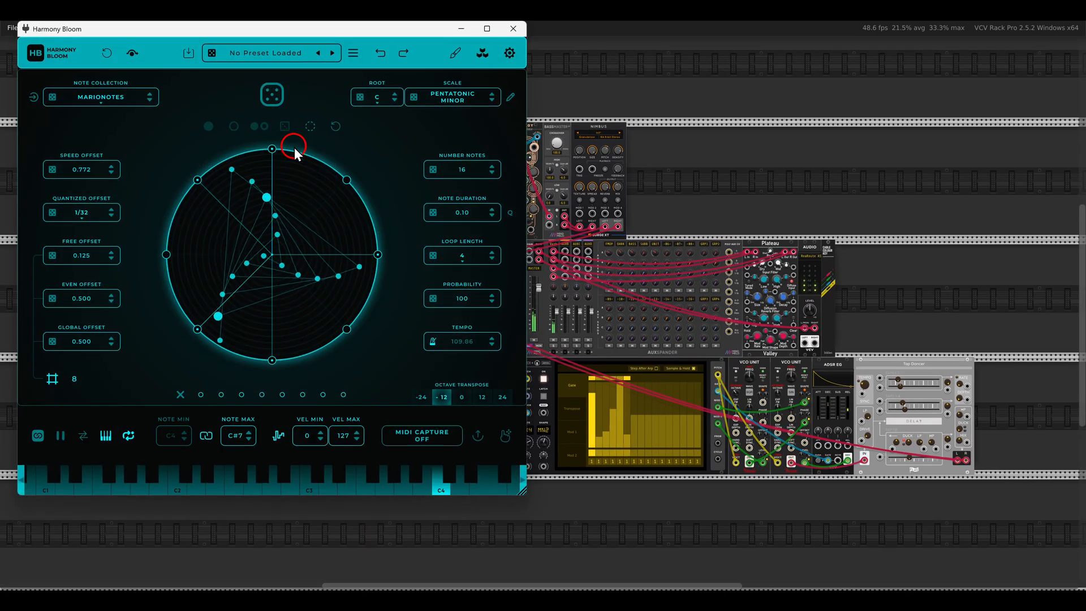
# - Open Harmony Bloom over the rack and let it play, synced to the 110 BPM HOST clock
pyautogui.click(60, 435)
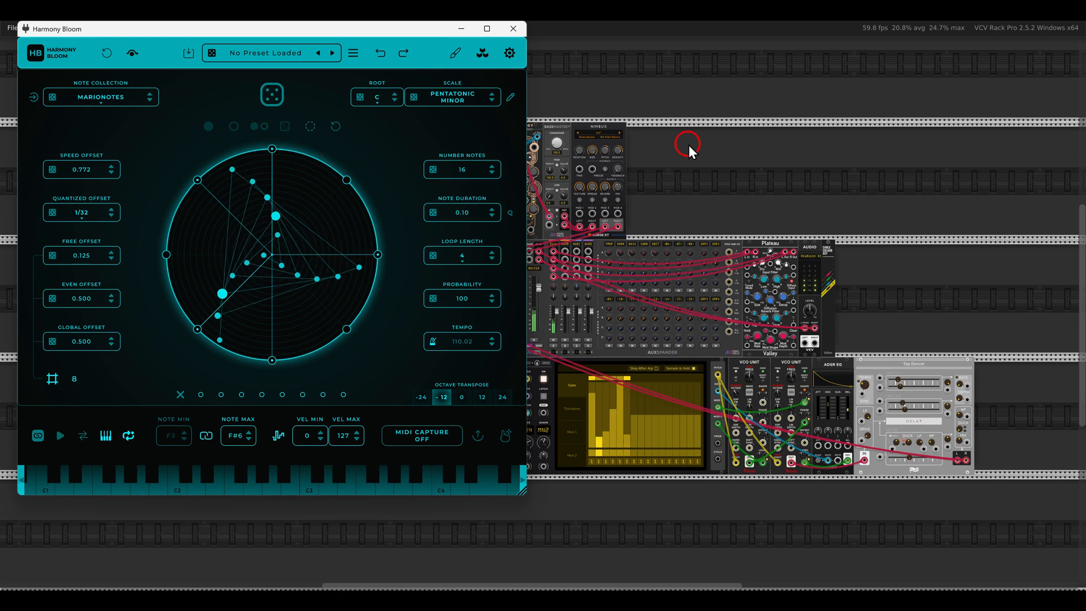
pyautogui.click(59, 435)
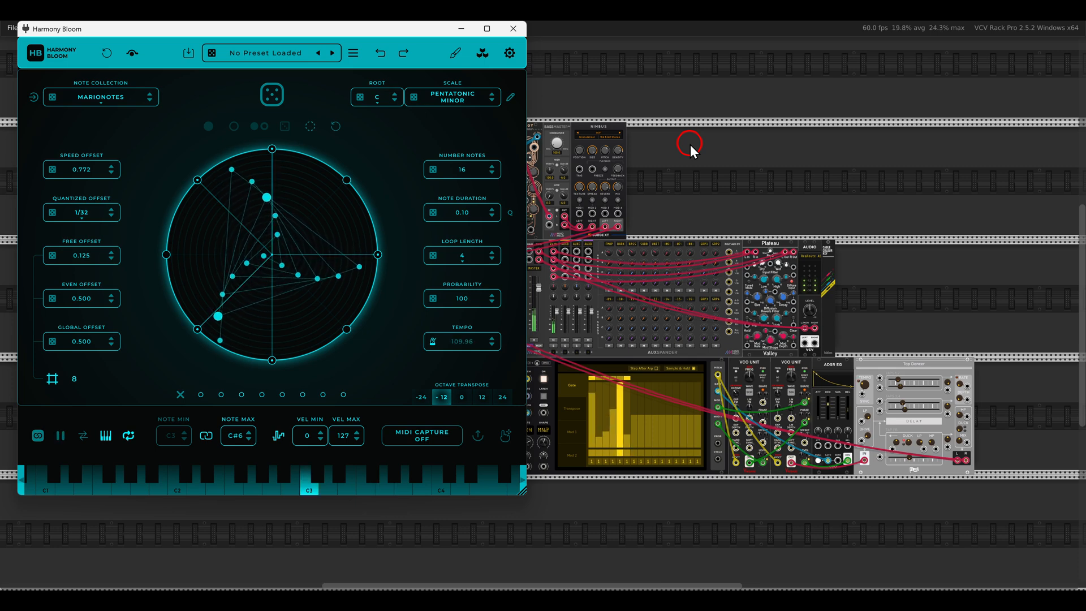
pyautogui.click(60, 435)
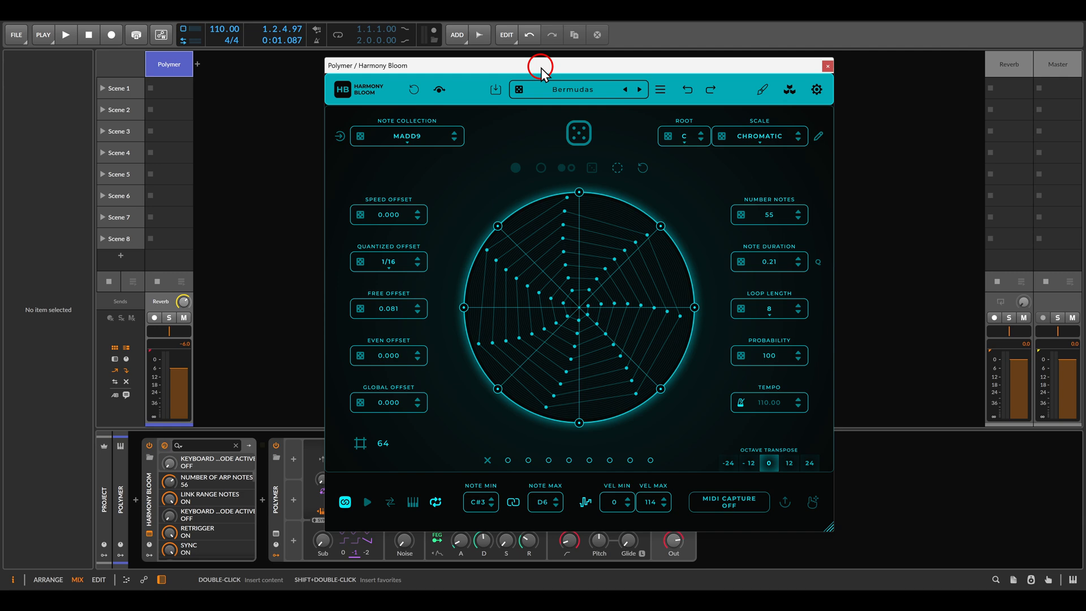
# - Start Bitwig playback, then start and stop Harmony Bloom's MIDI Capture
pyautogui.click(66, 34)
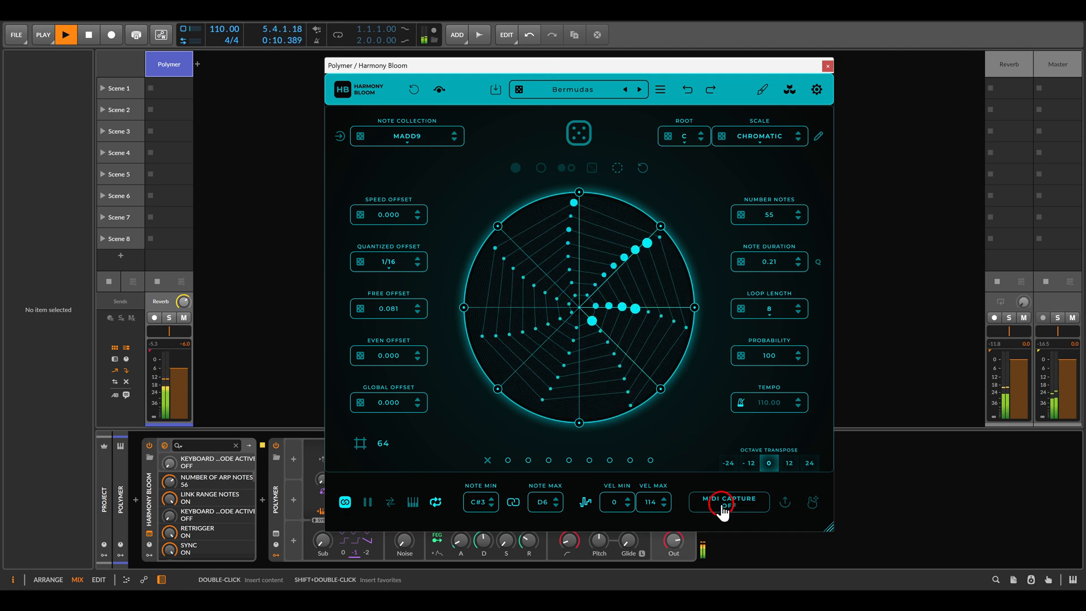
pyautogui.click(727, 502)
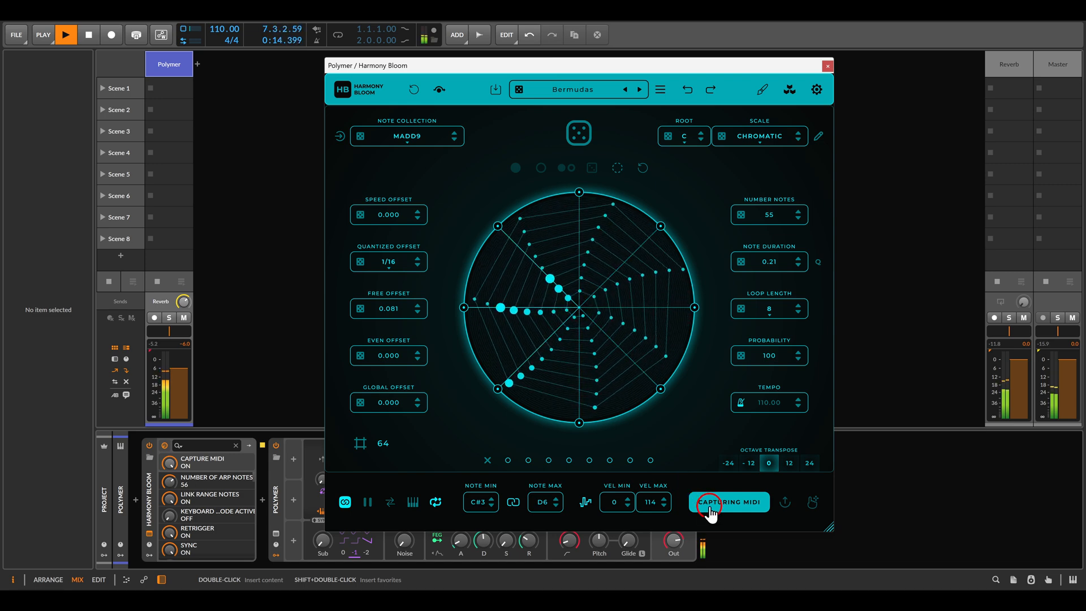
pyautogui.click(728, 502)
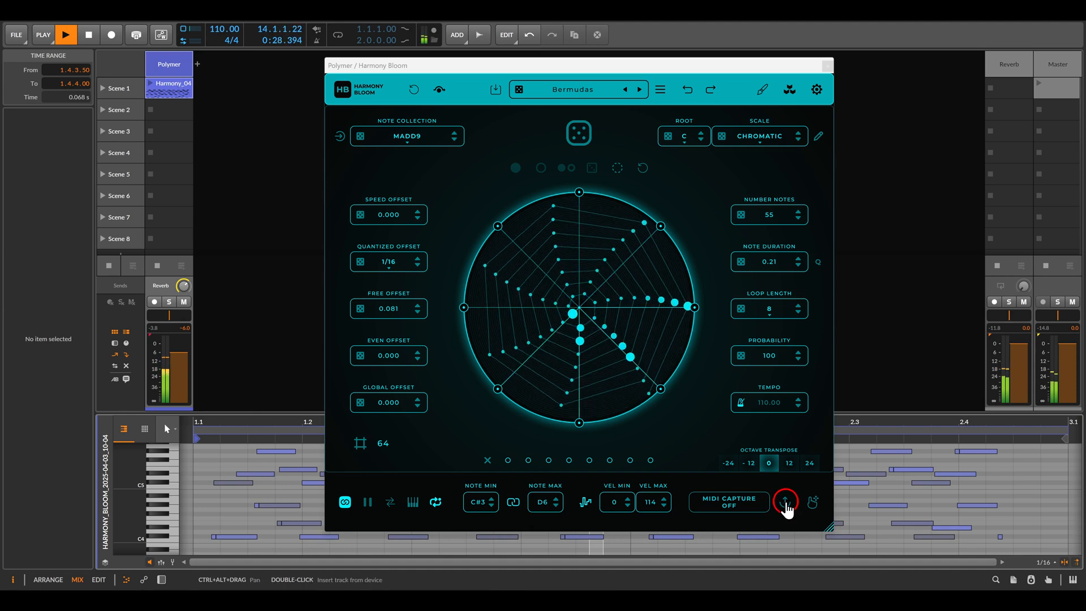
pyautogui.moveTo(786, 502)
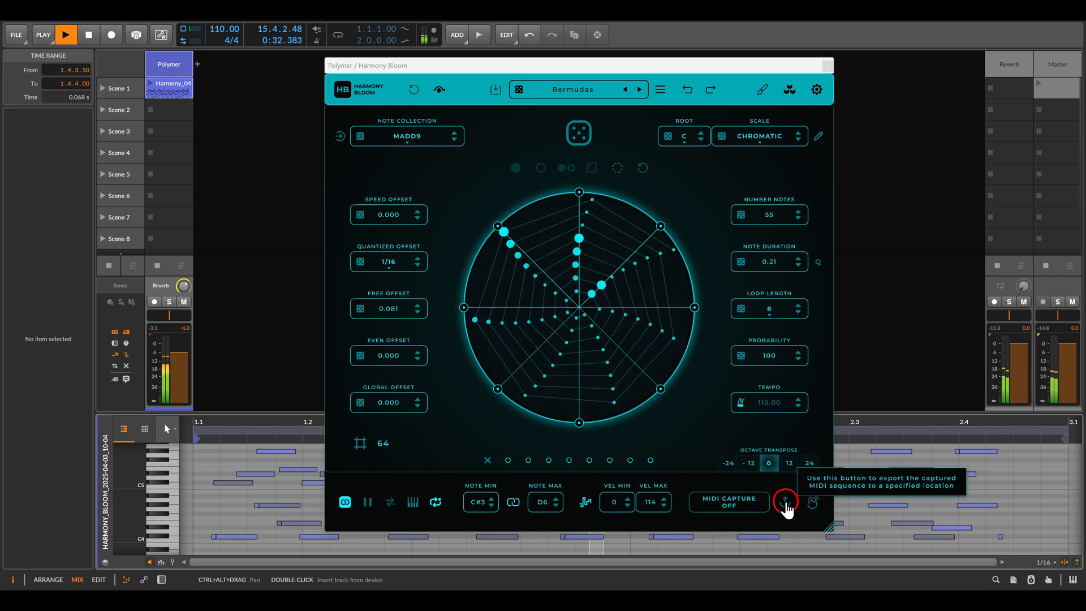
# - Save the captured sequence with the export button beside MIDI Capture
pyautogui.click(88, 35)
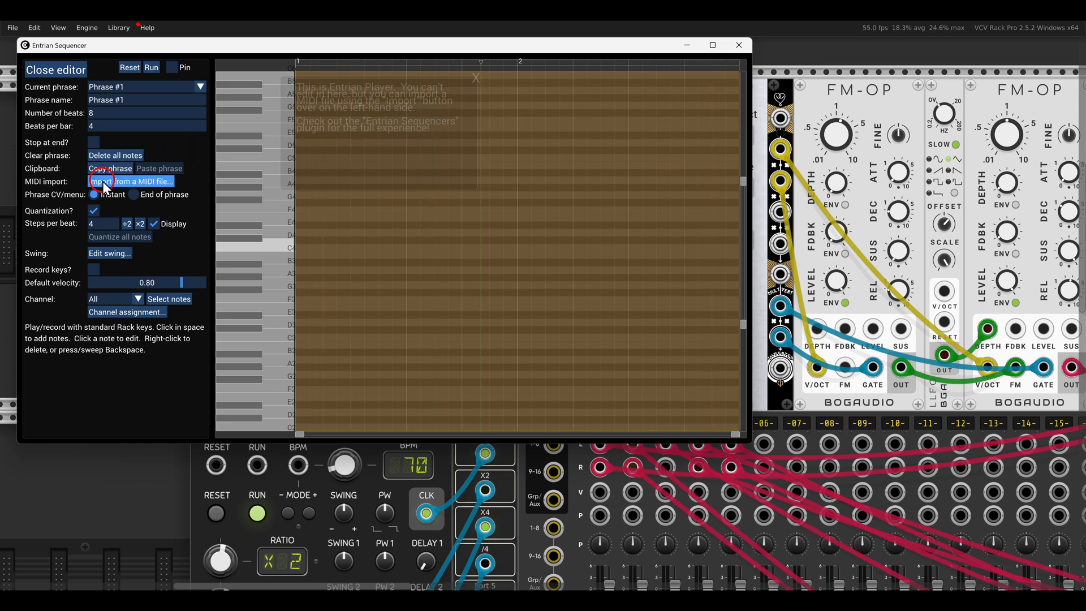
# - Import Track 1 of Midi.mid into the phrase from Entrian Sequencer's MIDI import
pyautogui.click(130, 182)
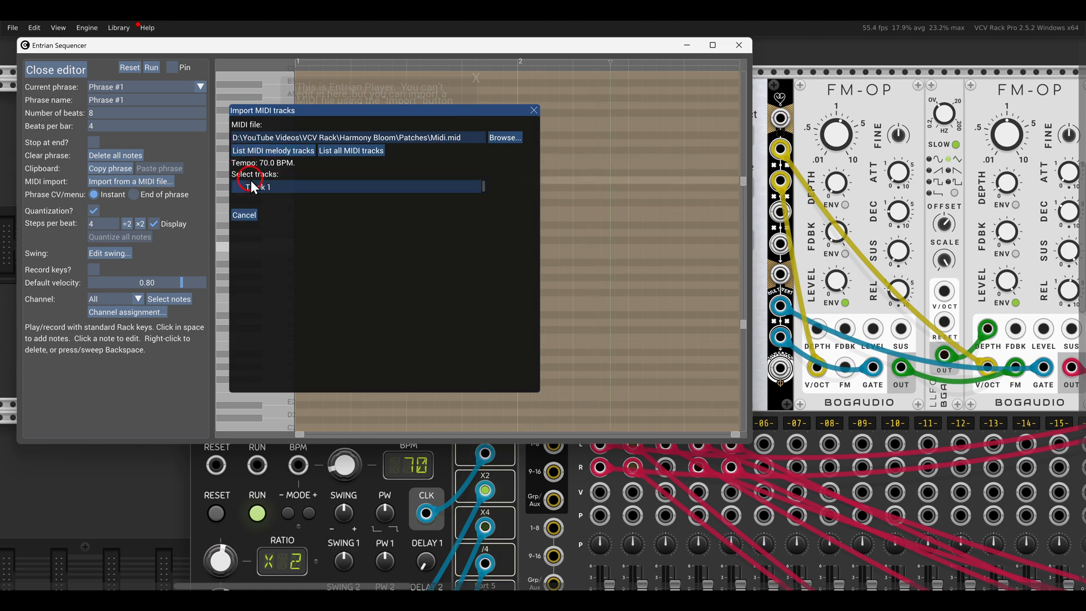
pyautogui.click(251, 187)
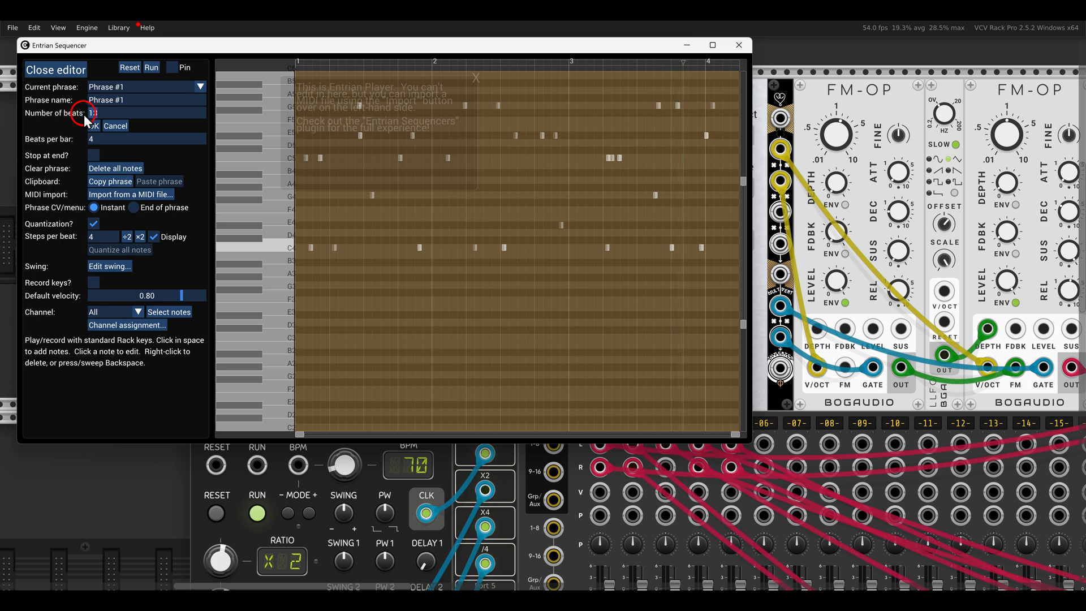
# - Confirm the 4-beat phrase length for the Entrian Player melody and close the editor
pyautogui.click(93, 126)
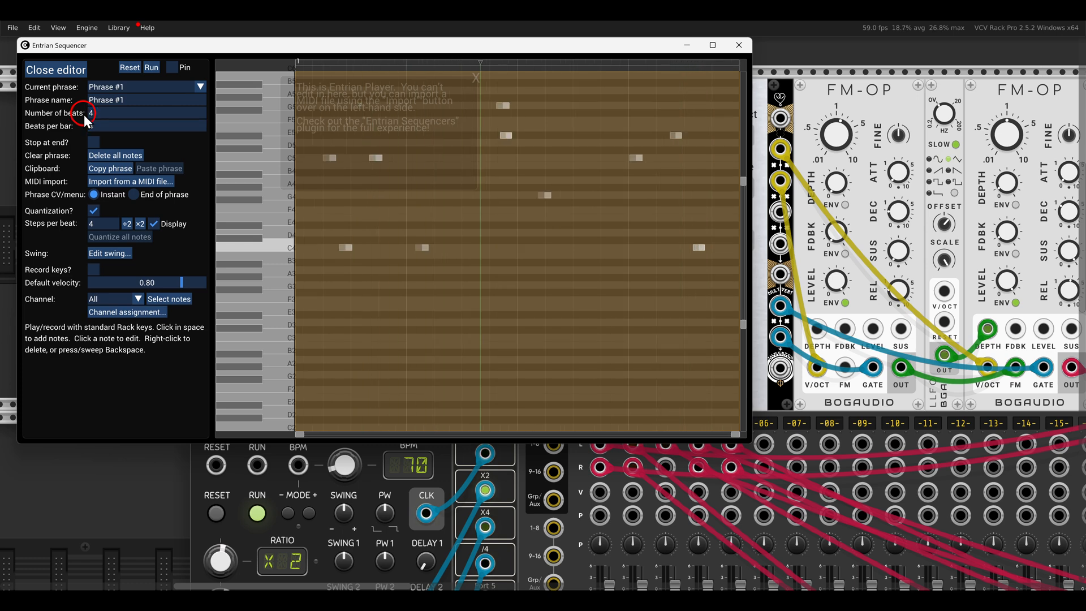
pyautogui.moveTo(514, 174)
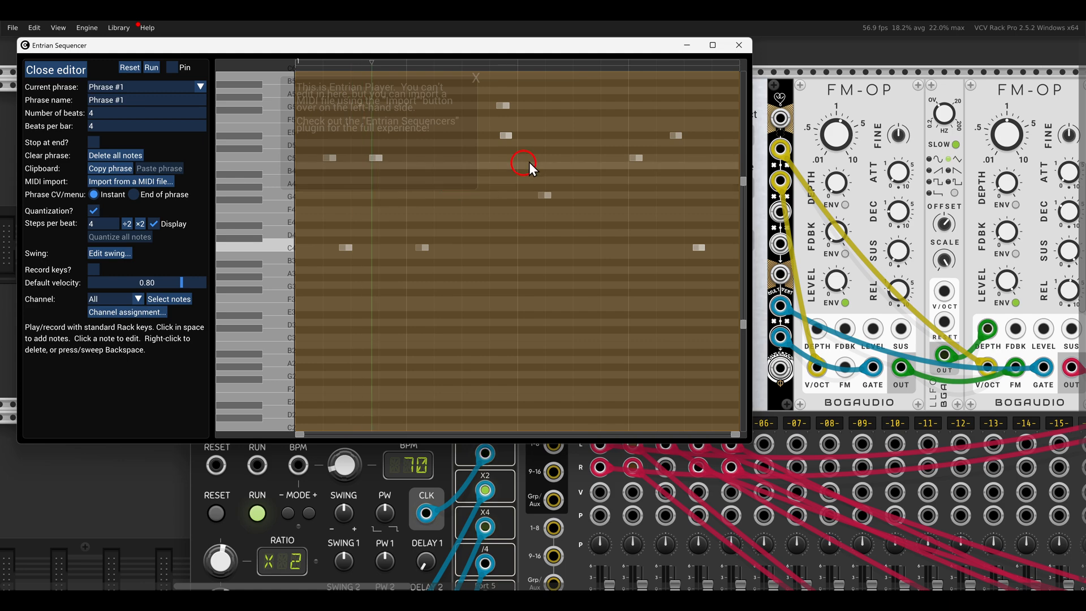
pyautogui.click(56, 69)
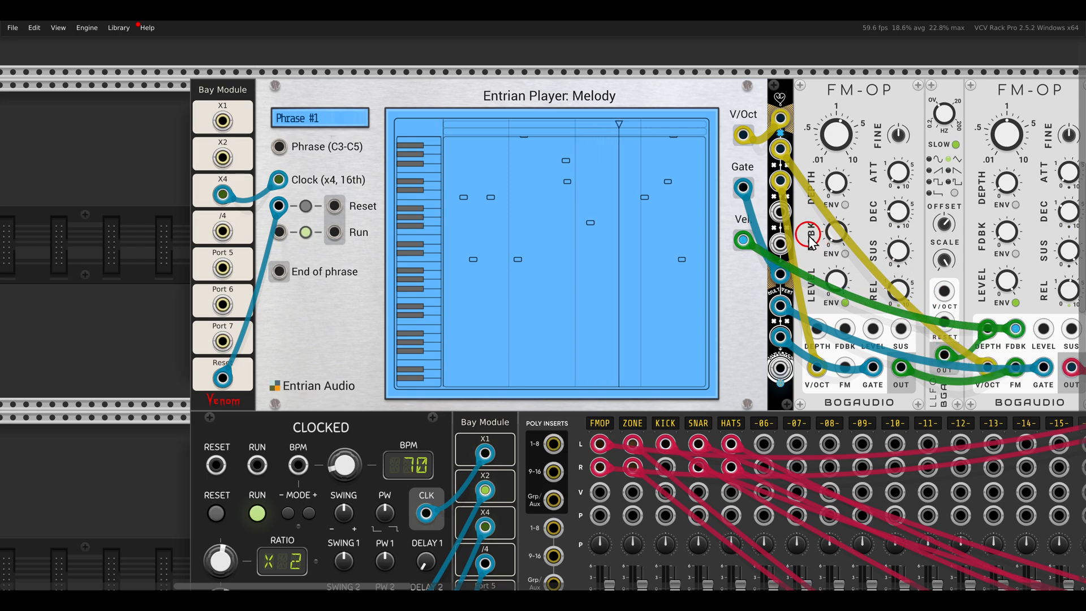
pyautogui.moveTo(743, 240)
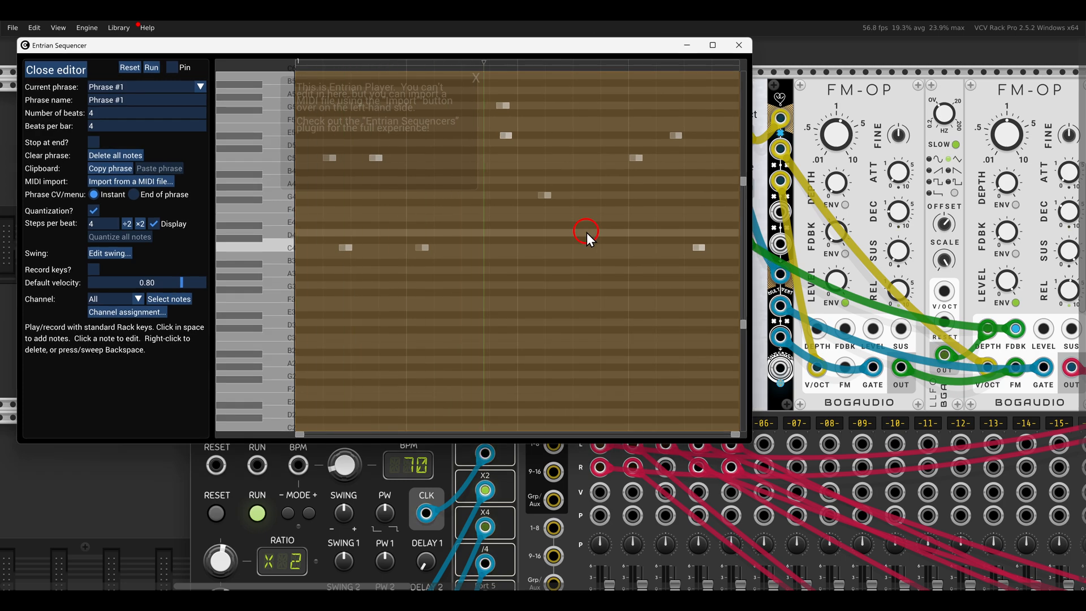
pyautogui.moveTo(713, 111)
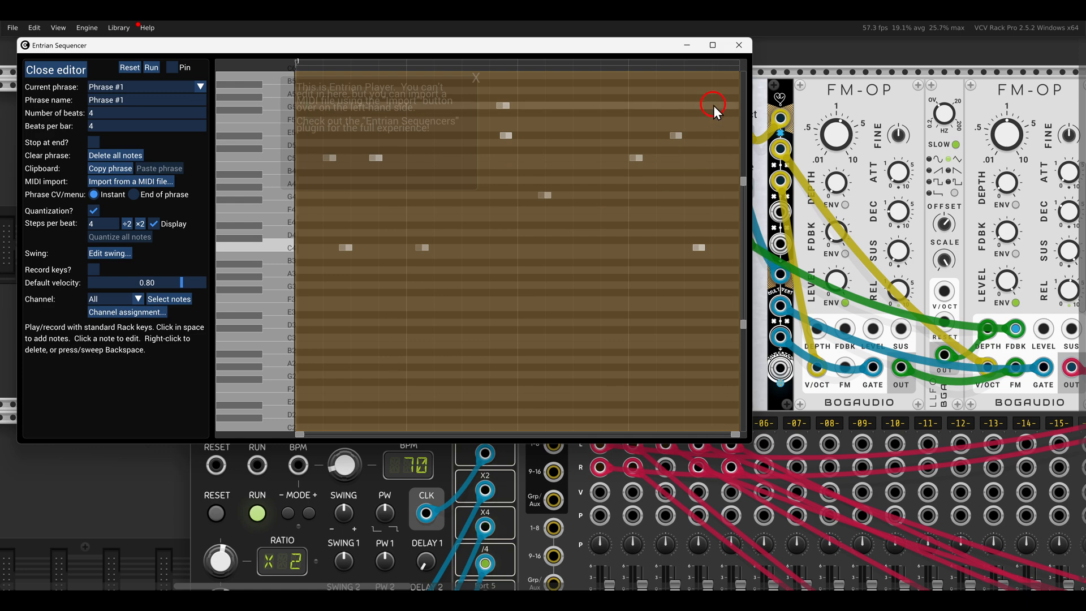
# - Reopen the Entrian Player: Melody editor to inspect the densely filled 8-beat piano roll
pyautogui.click(56, 69)
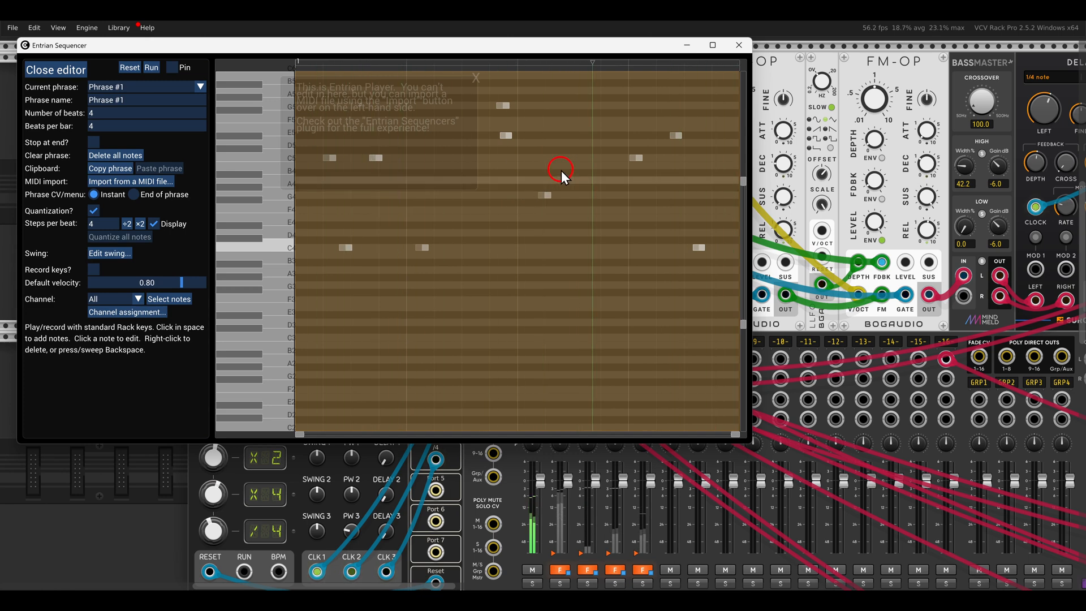
pyautogui.click(55, 69)
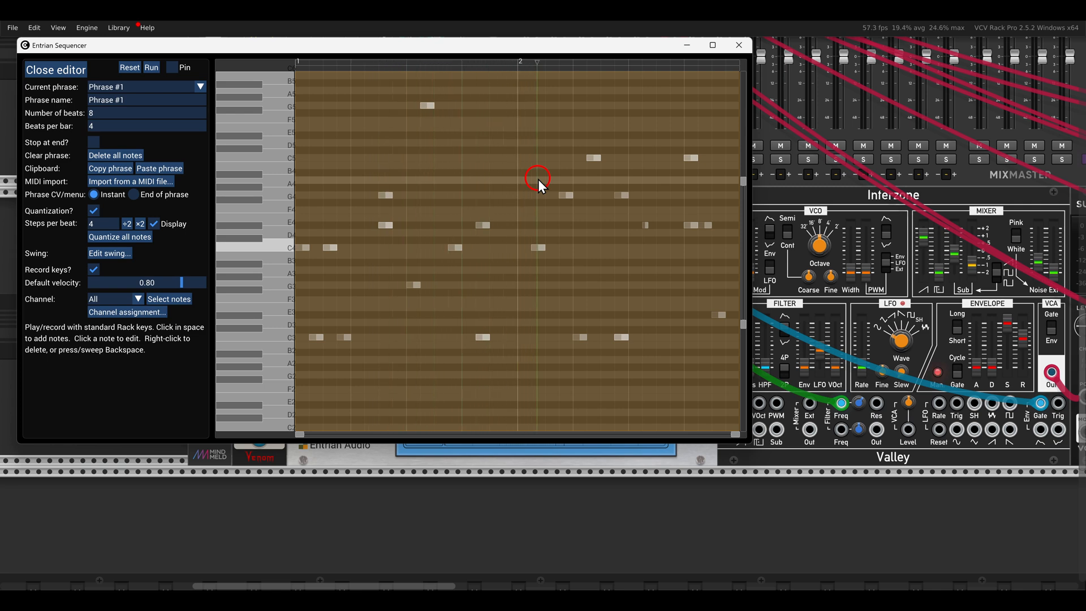
pyautogui.moveTo(566, 166)
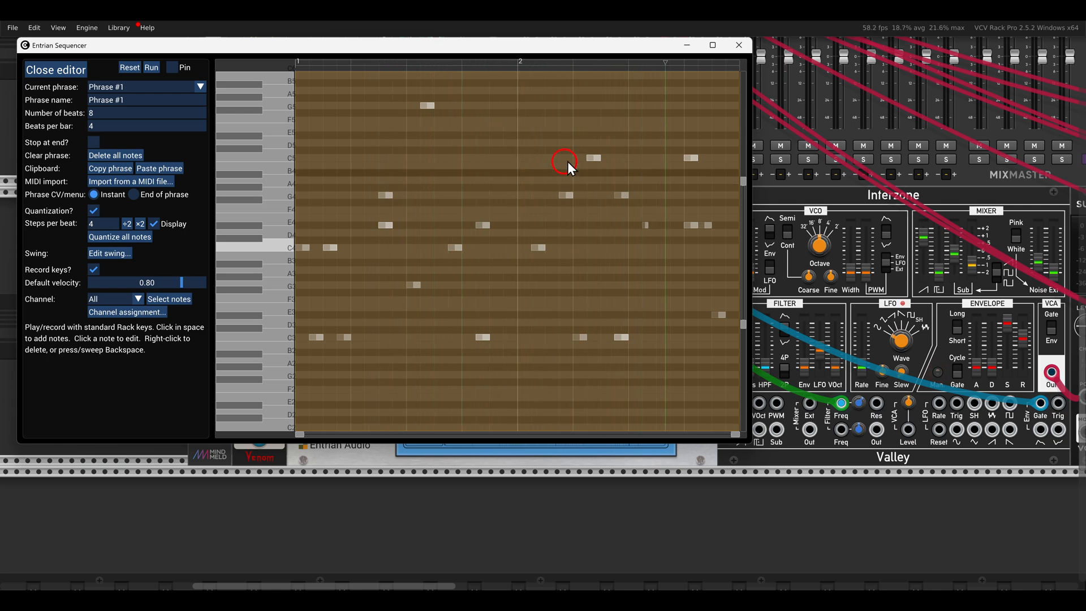
# - Close the Entrian Melody editor, leaving the 8-beat melody shown on the module
pyautogui.click(55, 69)
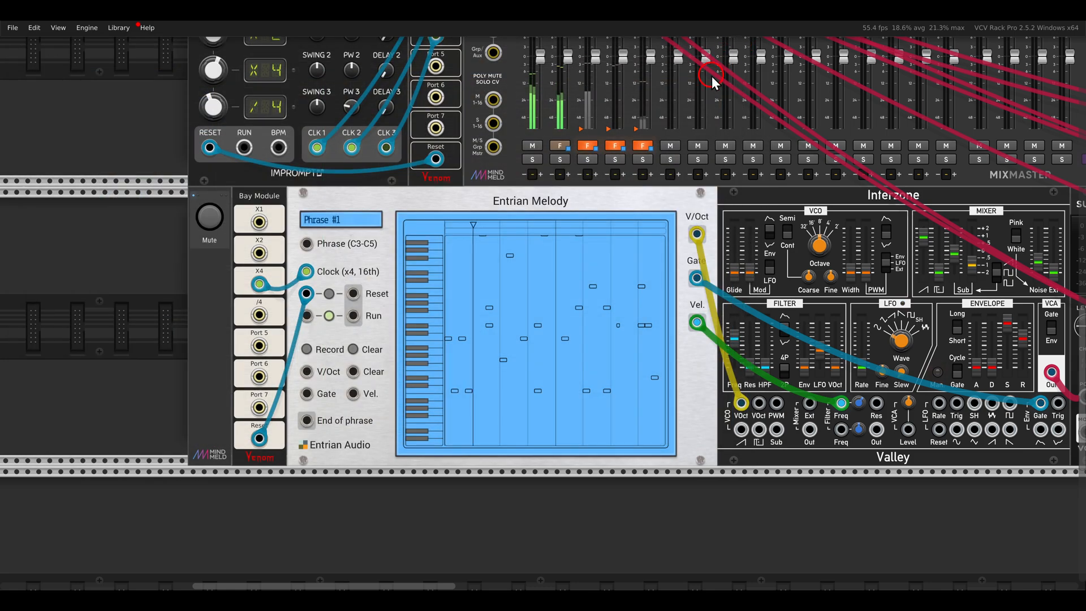